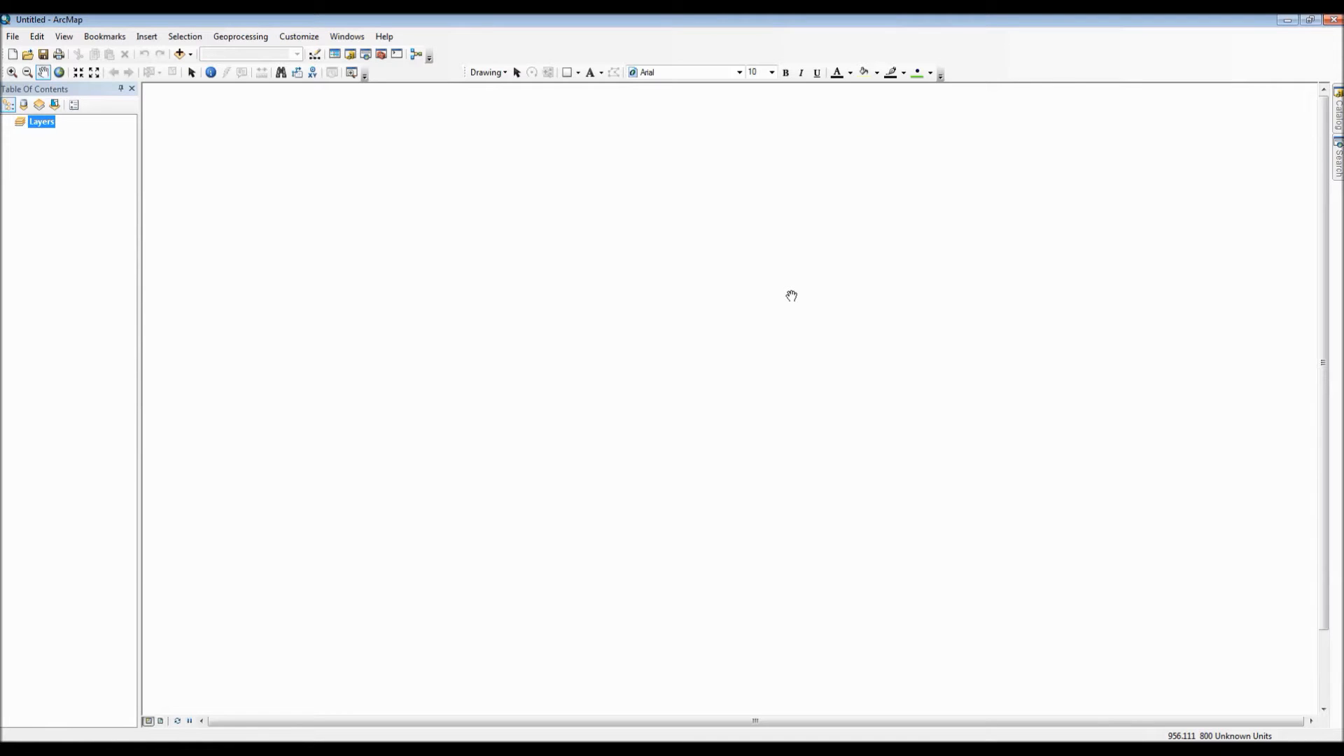
pyautogui.moveTo(762, 288)
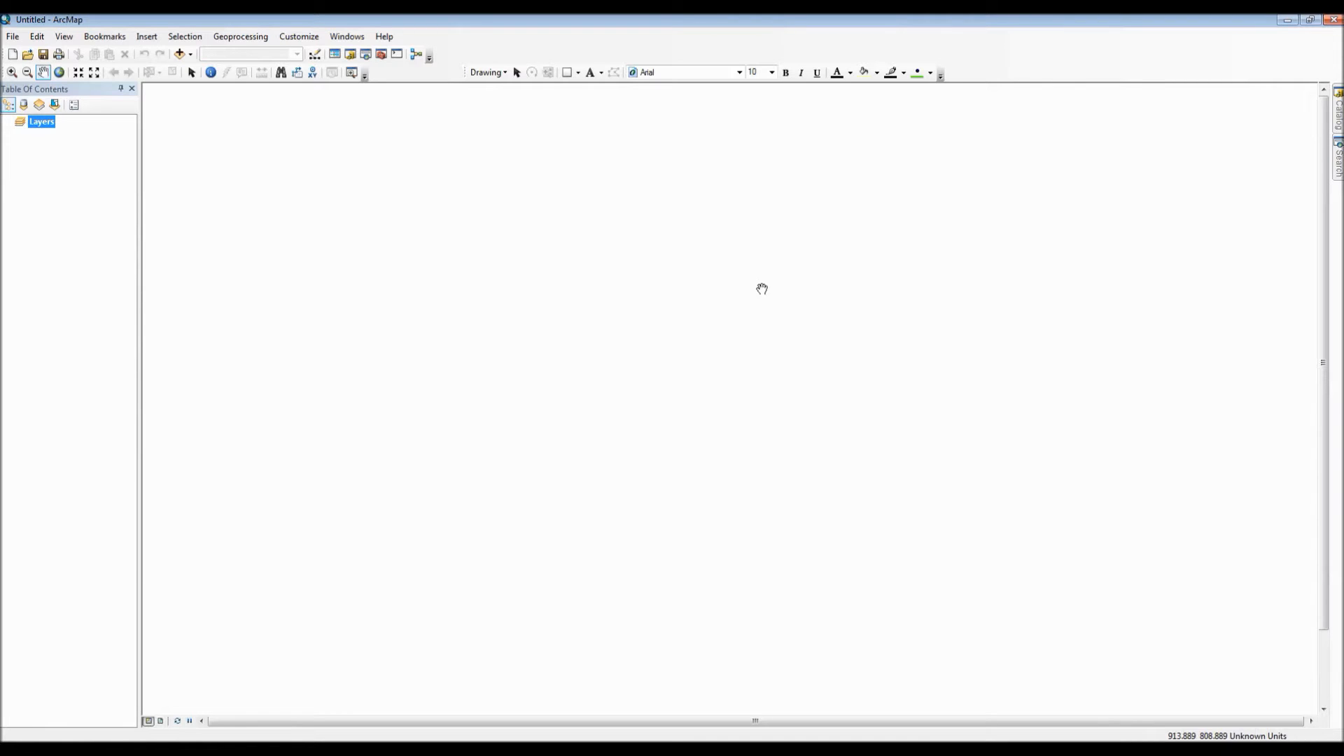
pyautogui.moveTo(179, 53)
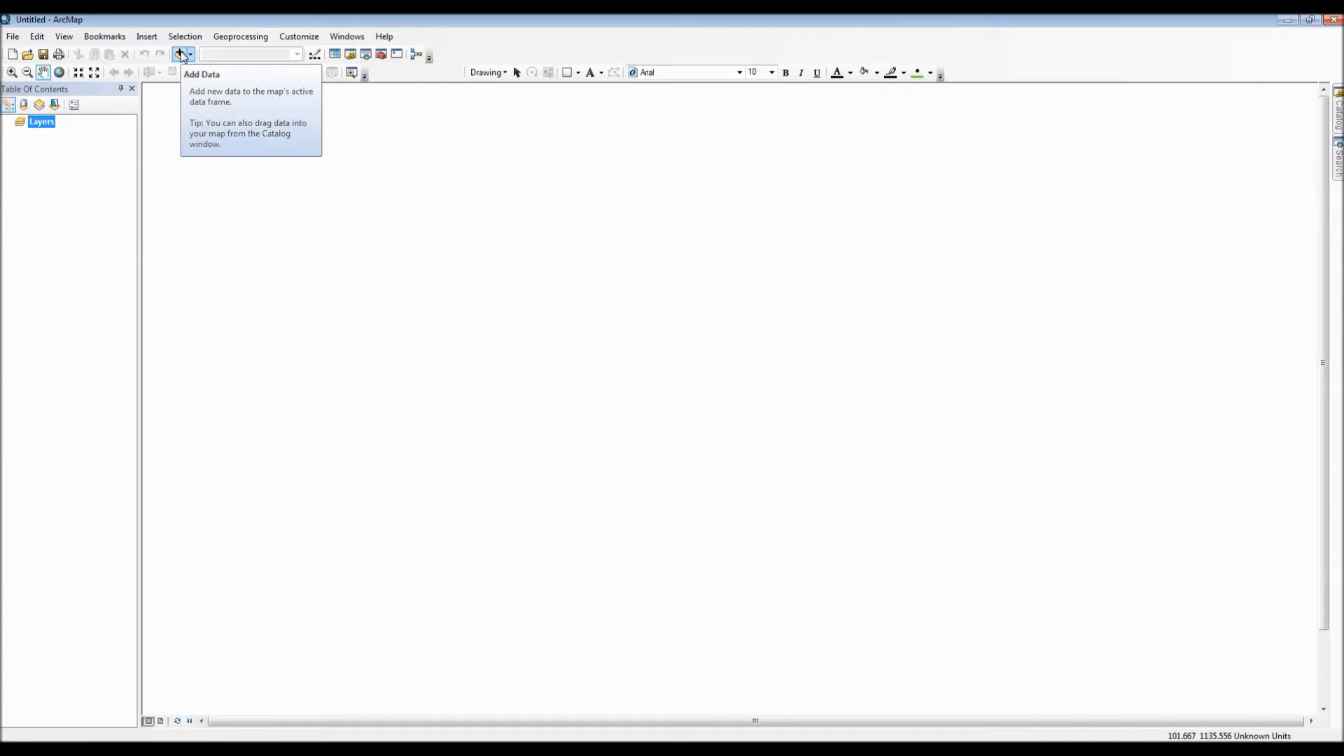
# Add counties.shp and cities.shp from the USA_data folder to the empty map
pyautogui.click(179, 53)
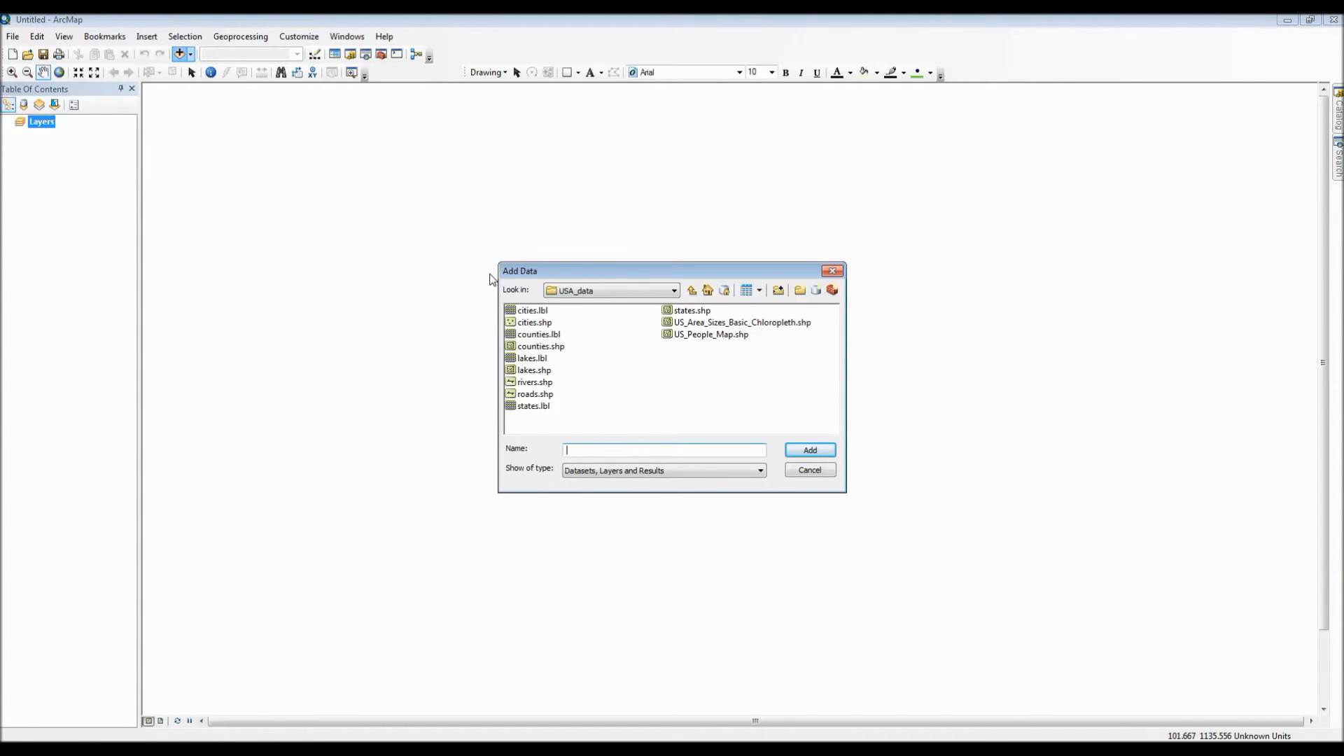
pyautogui.moveTo(666, 334)
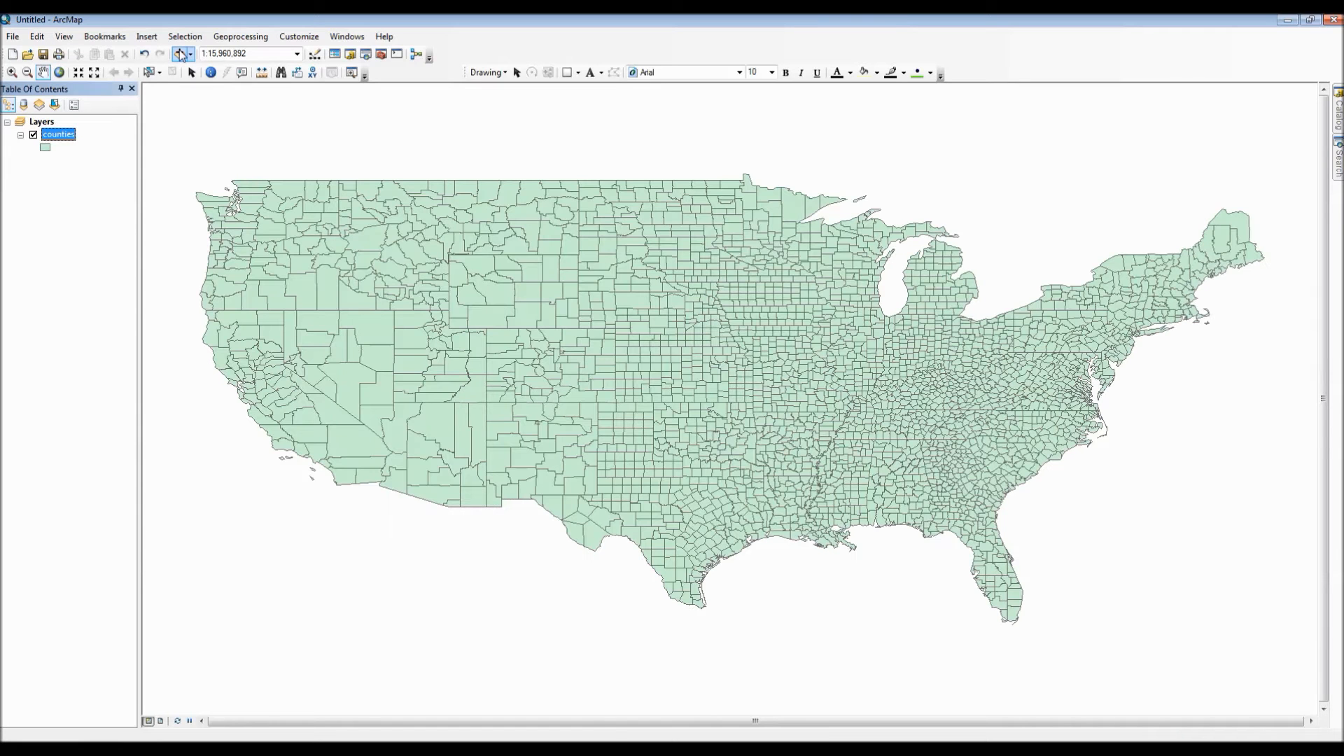
pyautogui.click(180, 54)
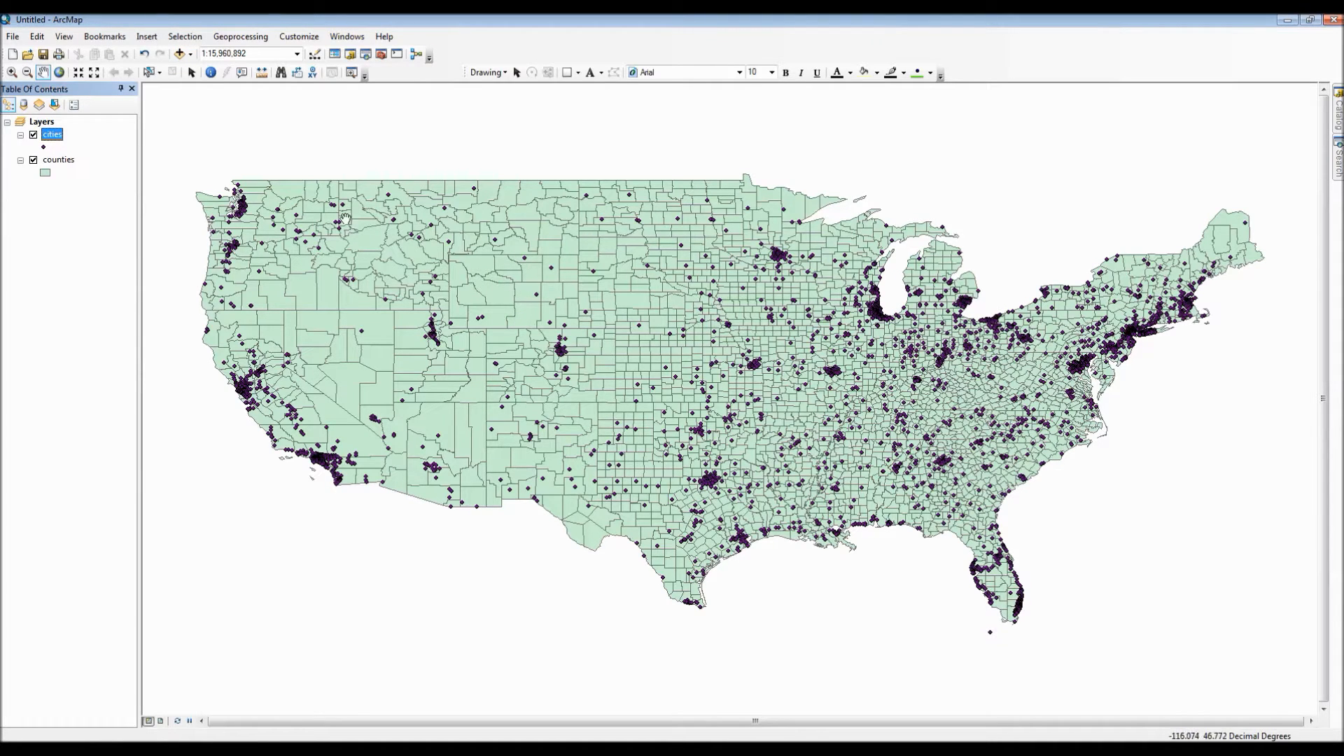
pyautogui.moveTo(49, 53)
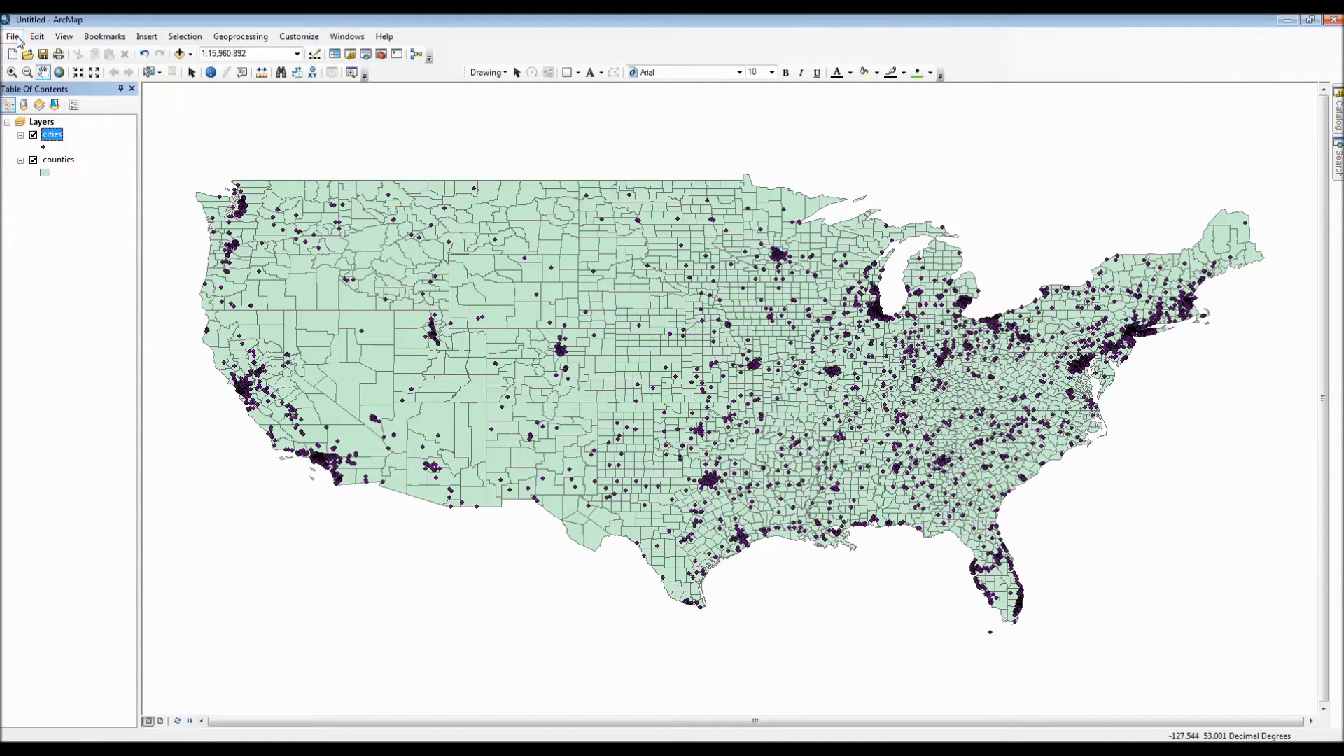
# Save the map as County_US_Map.mxd in ArcGIS Assignments > Project 101
pyautogui.click(11, 37)
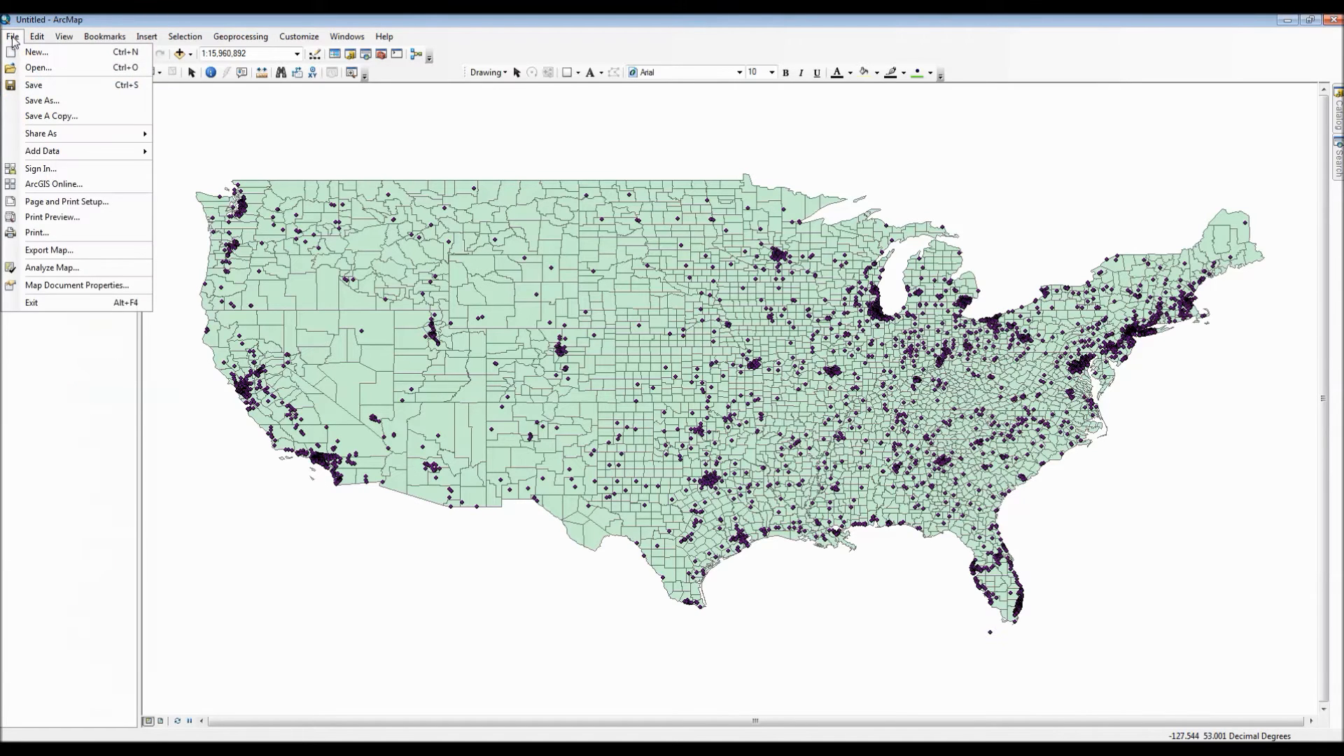
pyautogui.moveTo(42, 101)
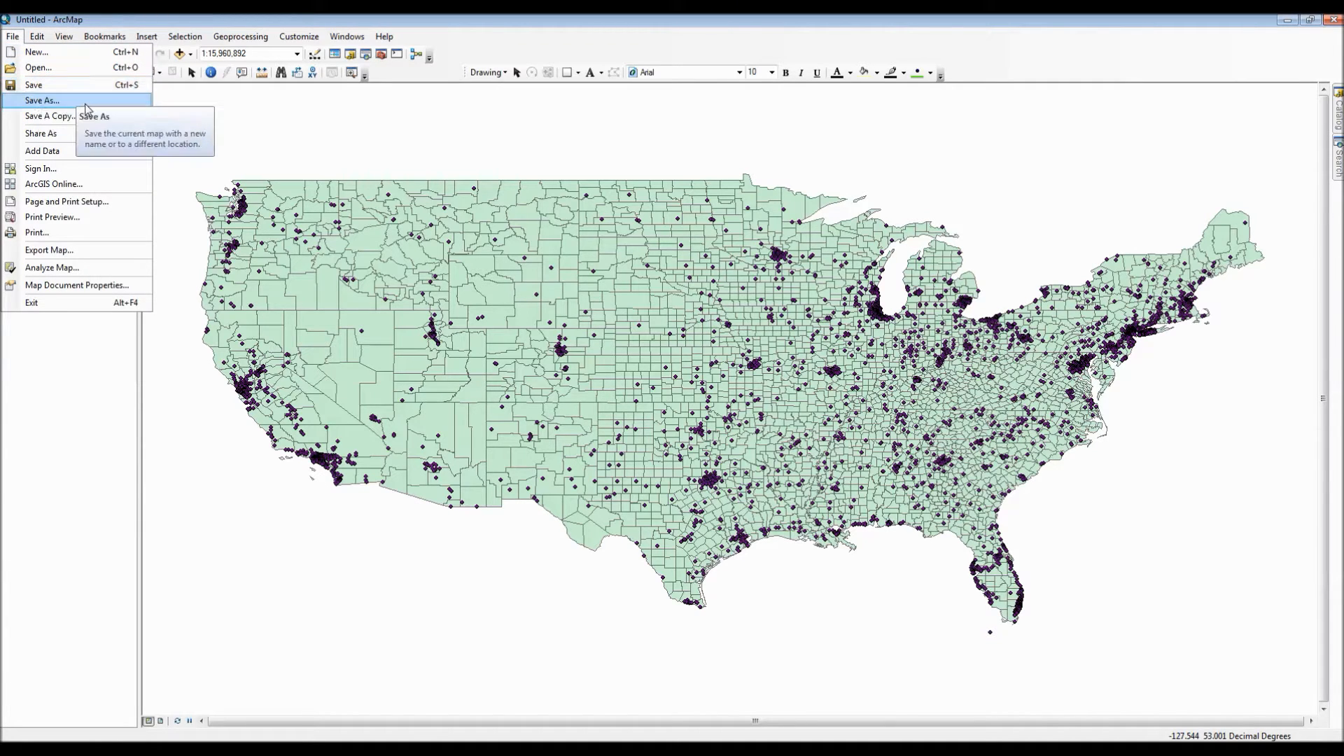
pyautogui.moveTo(50, 115)
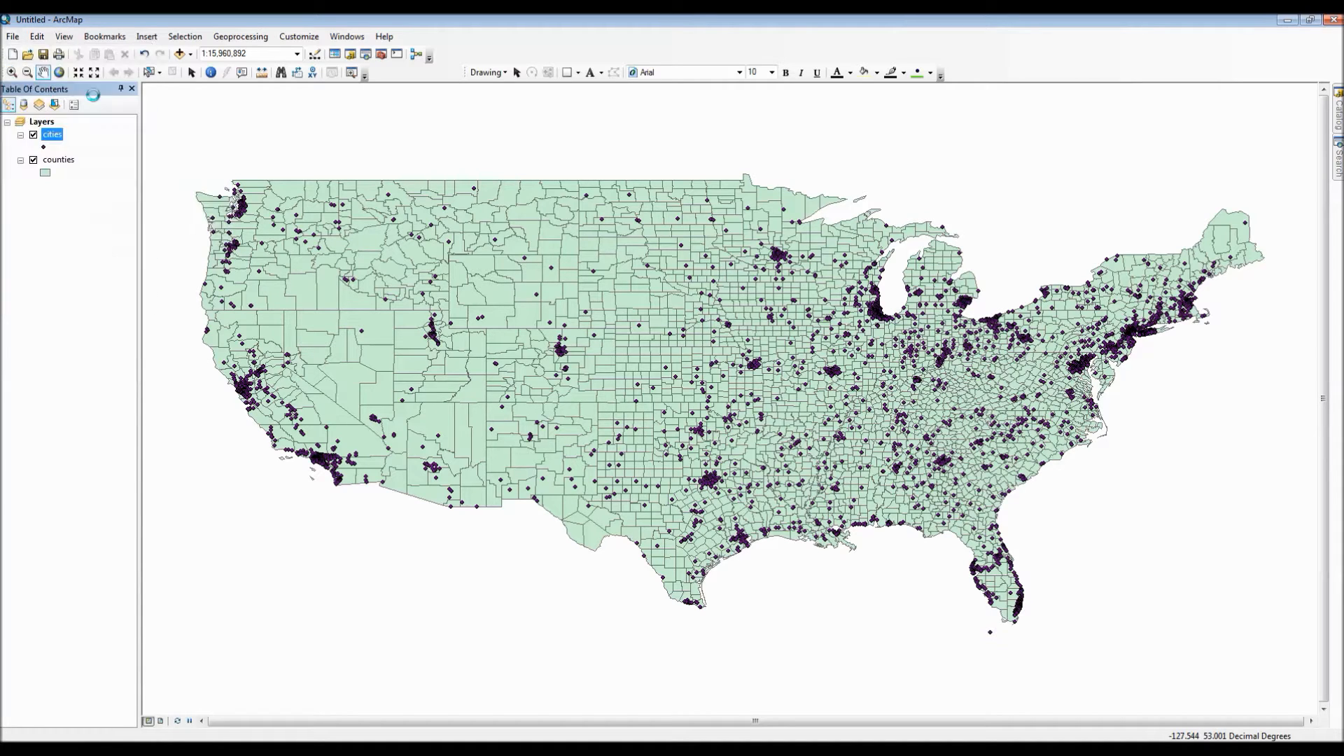
pyautogui.click(45, 54)
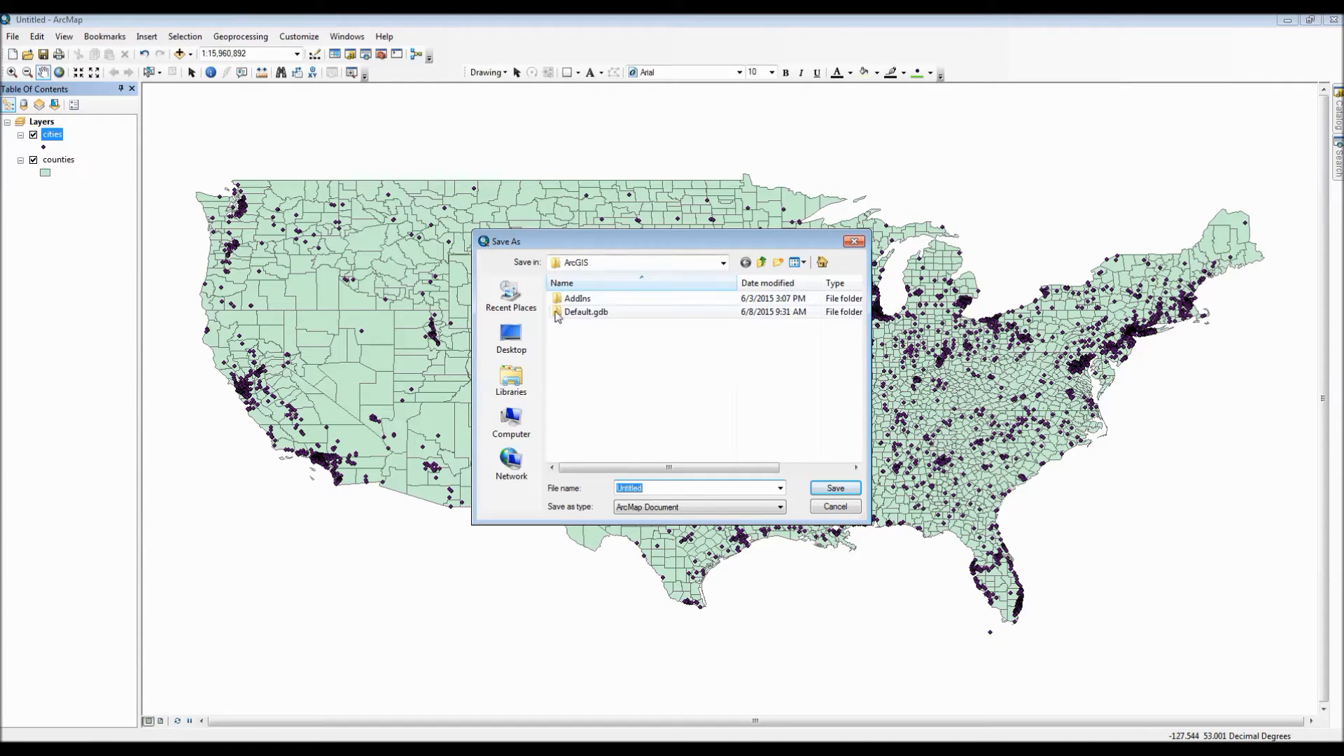
pyautogui.click(509, 422)
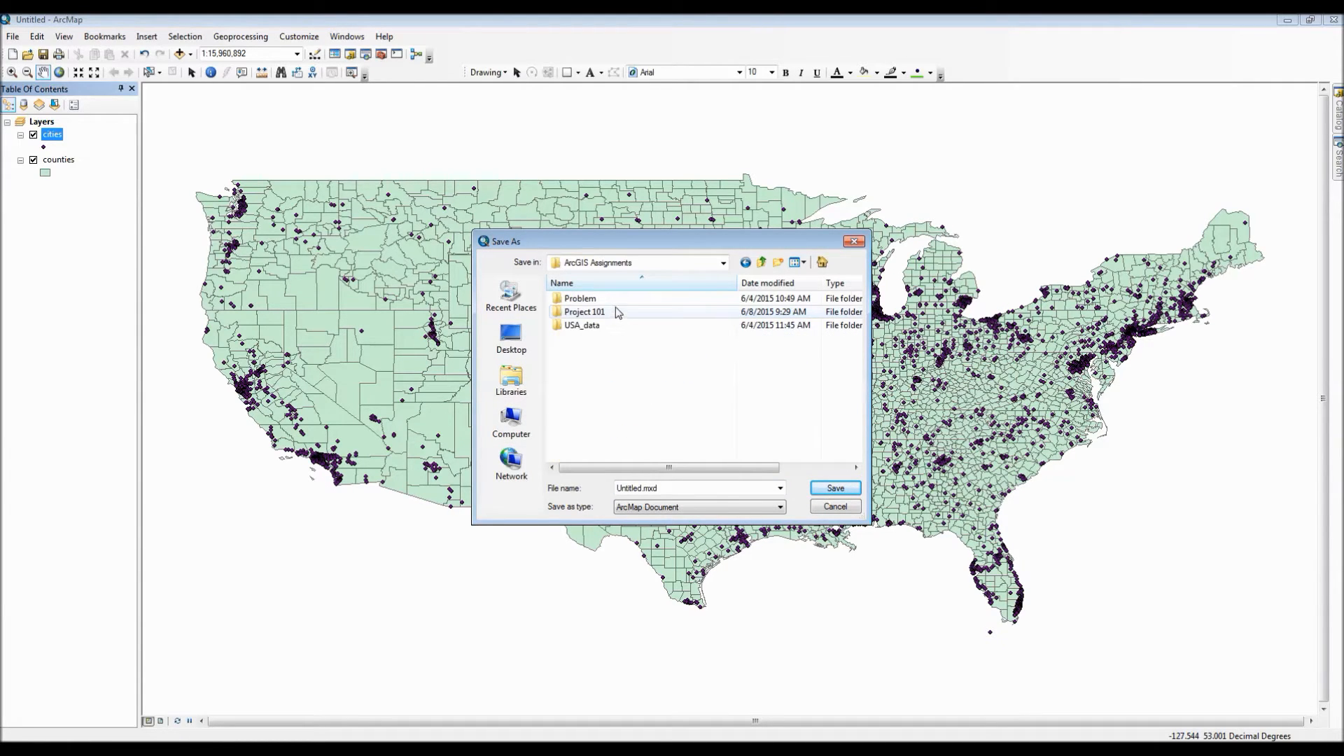
pyautogui.doubleClick(582, 311)
pyautogui.write('County_US_Map')
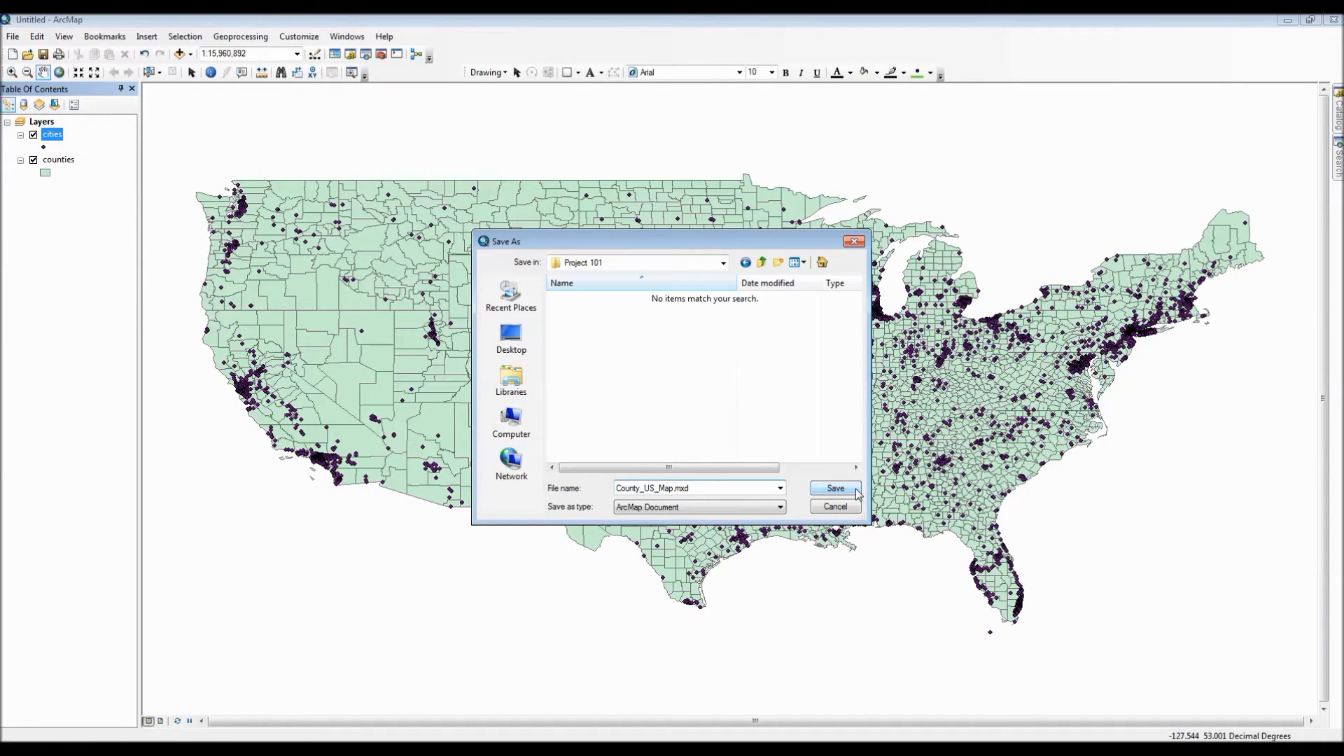
pyautogui.click(834, 488)
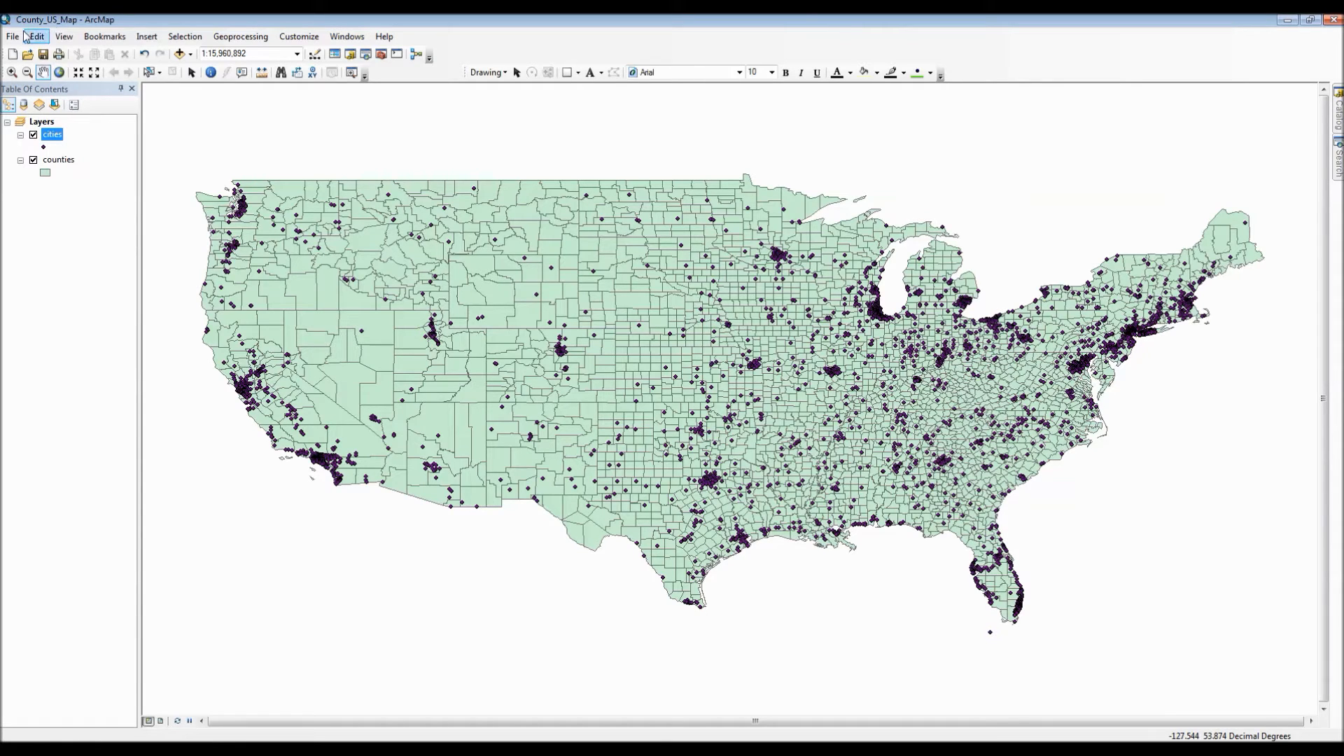
pyautogui.moveTo(11, 55)
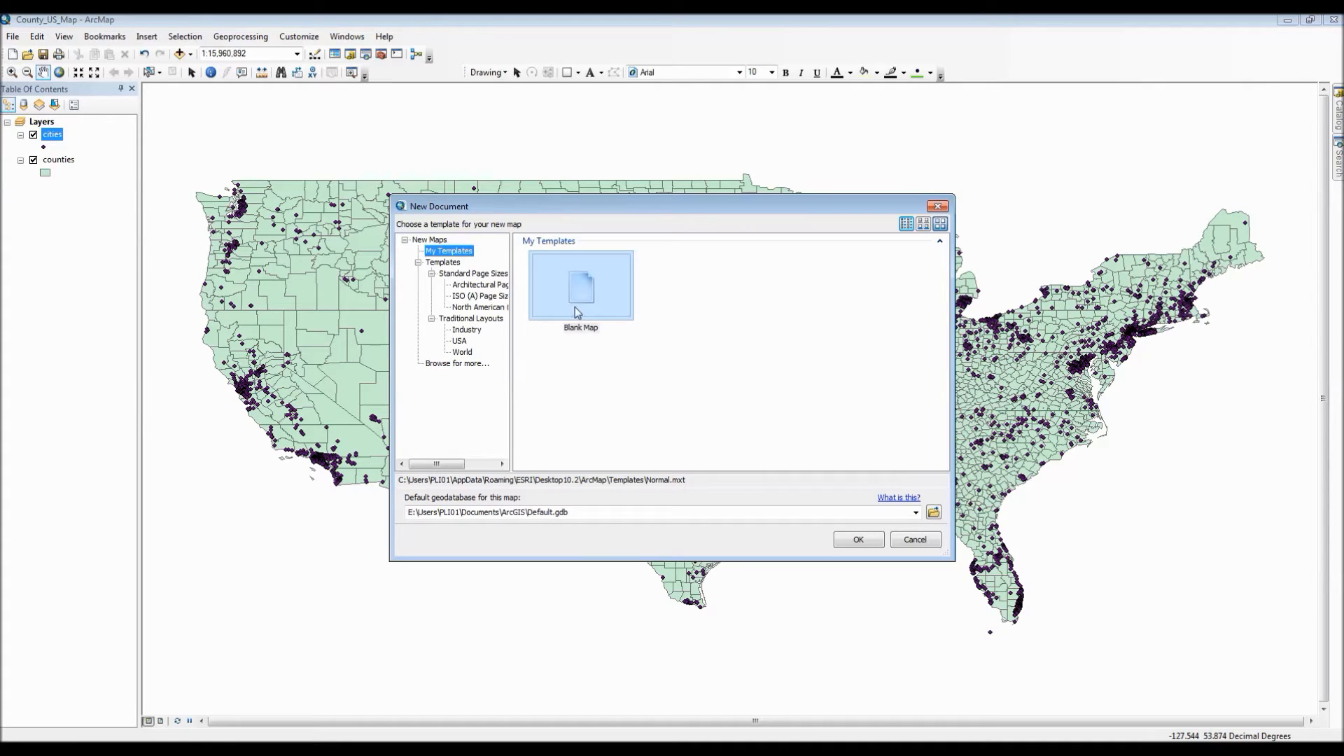
# Start a new Blank Map document, leaving the saved file visible in Project 101
pyautogui.click(858, 539)
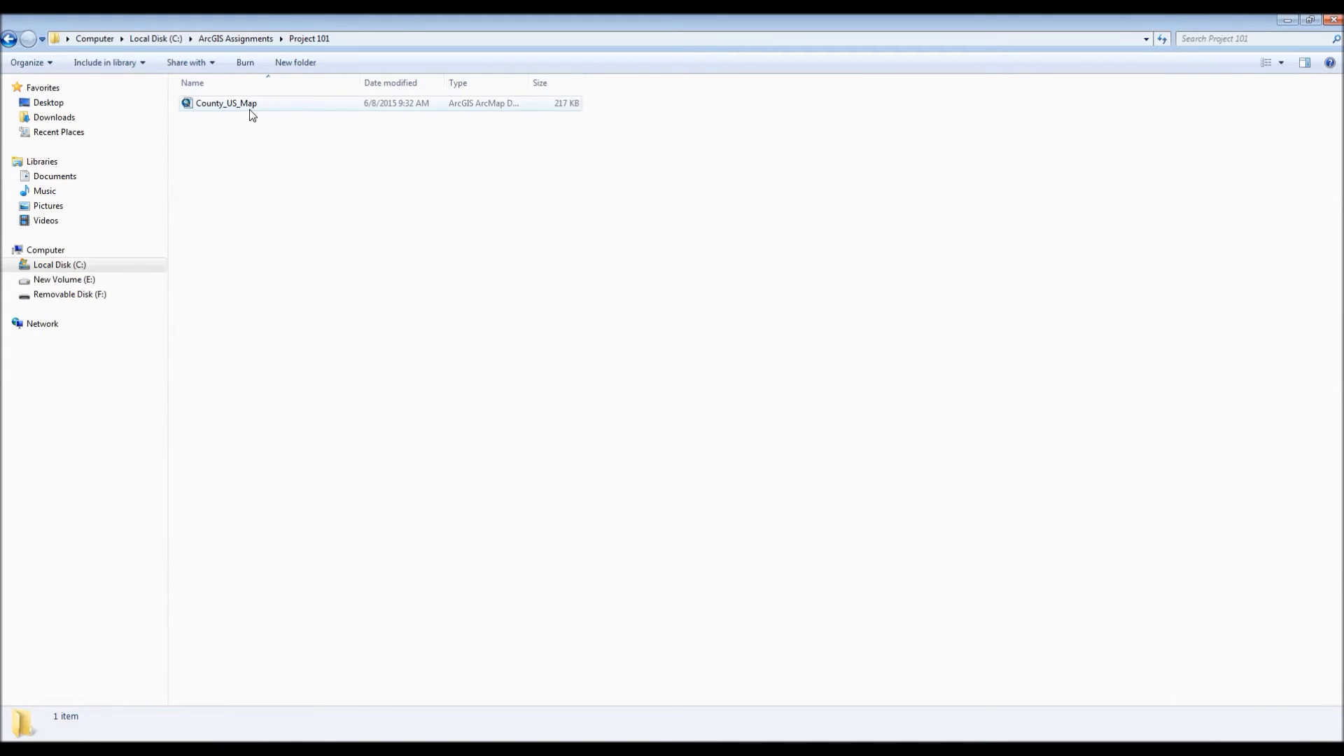
pyautogui.moveTo(199, 599)
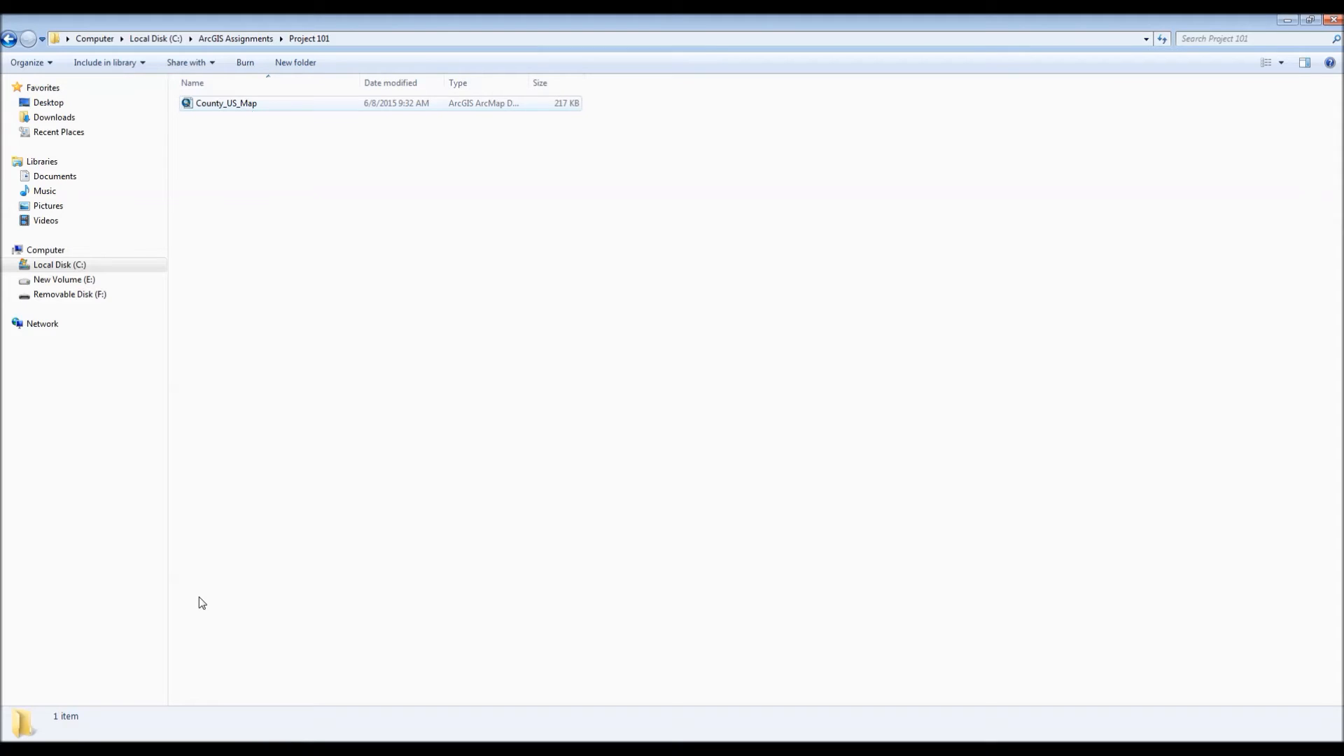
# Reopen County_US_Map.mxd in ArcMap so the counties and cities layers display again
pyautogui.doubleClick(226, 104)
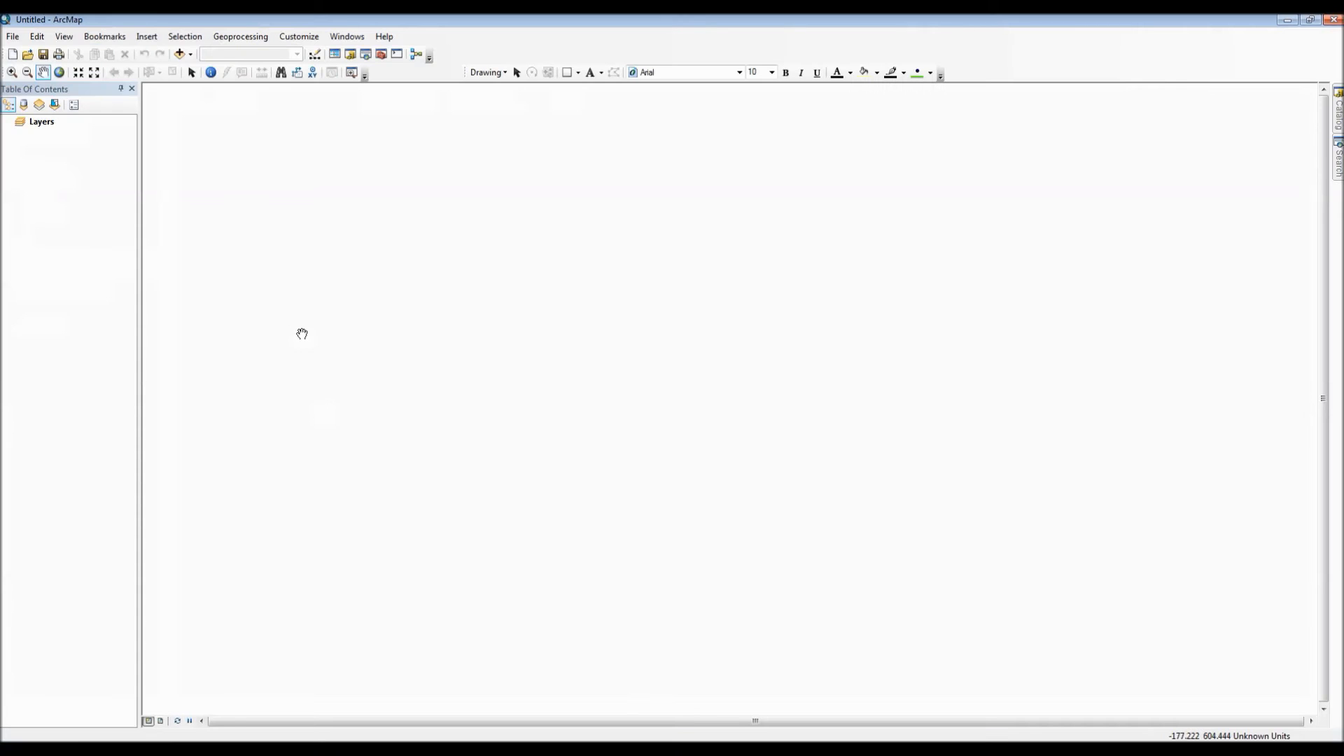
pyautogui.moveTo(27, 54)
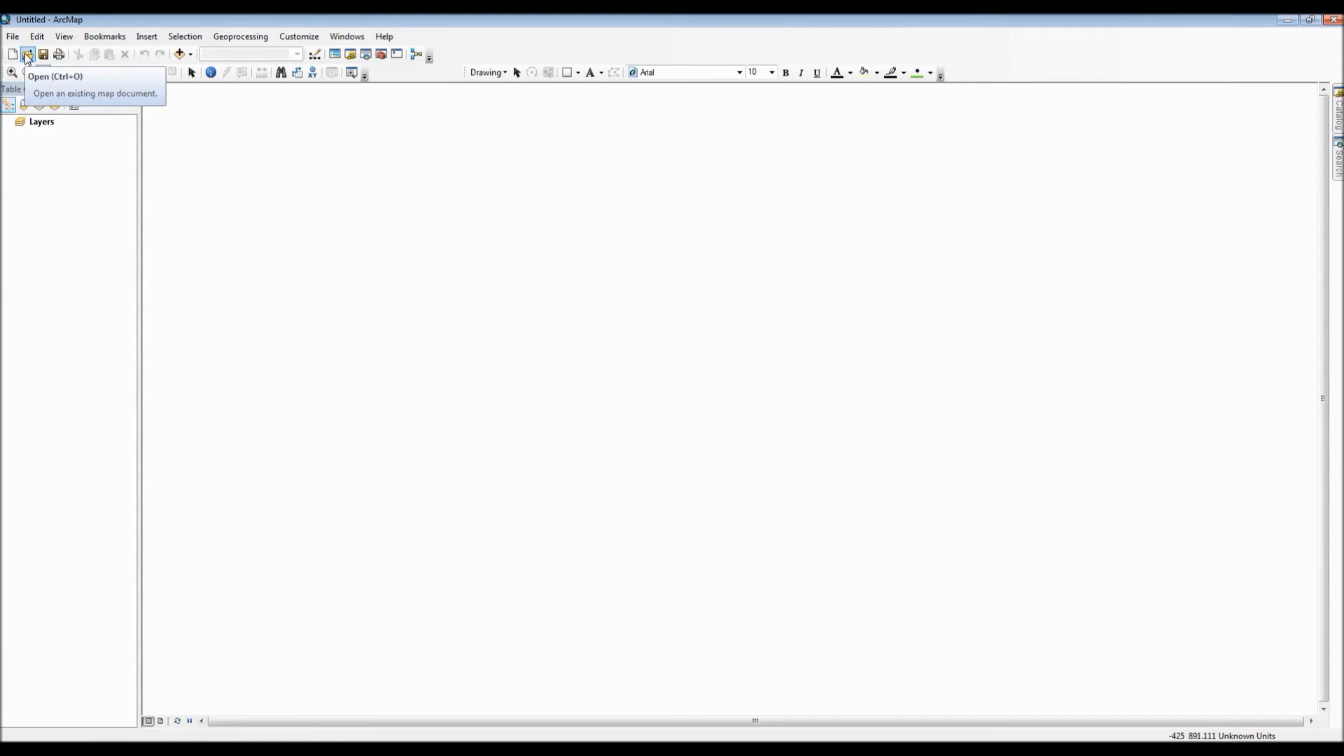
pyautogui.click(26, 53)
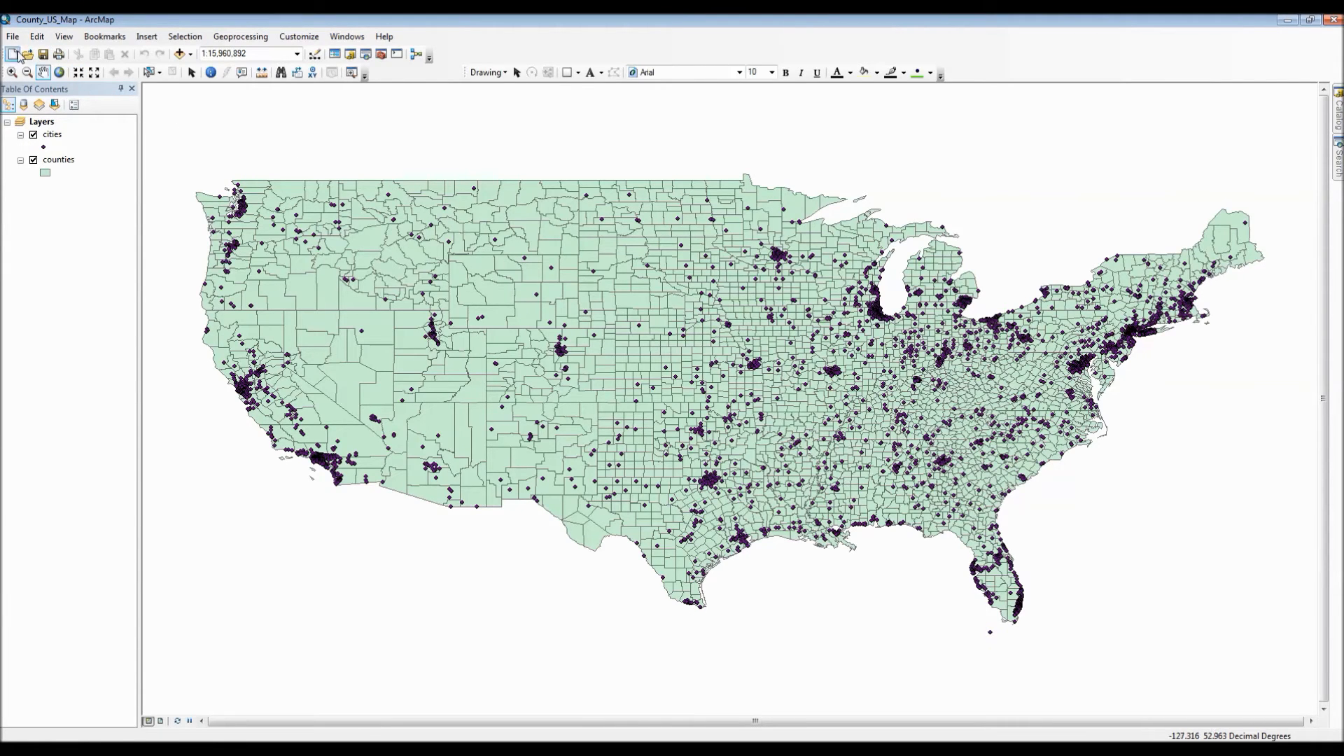
pyautogui.click(10, 53)
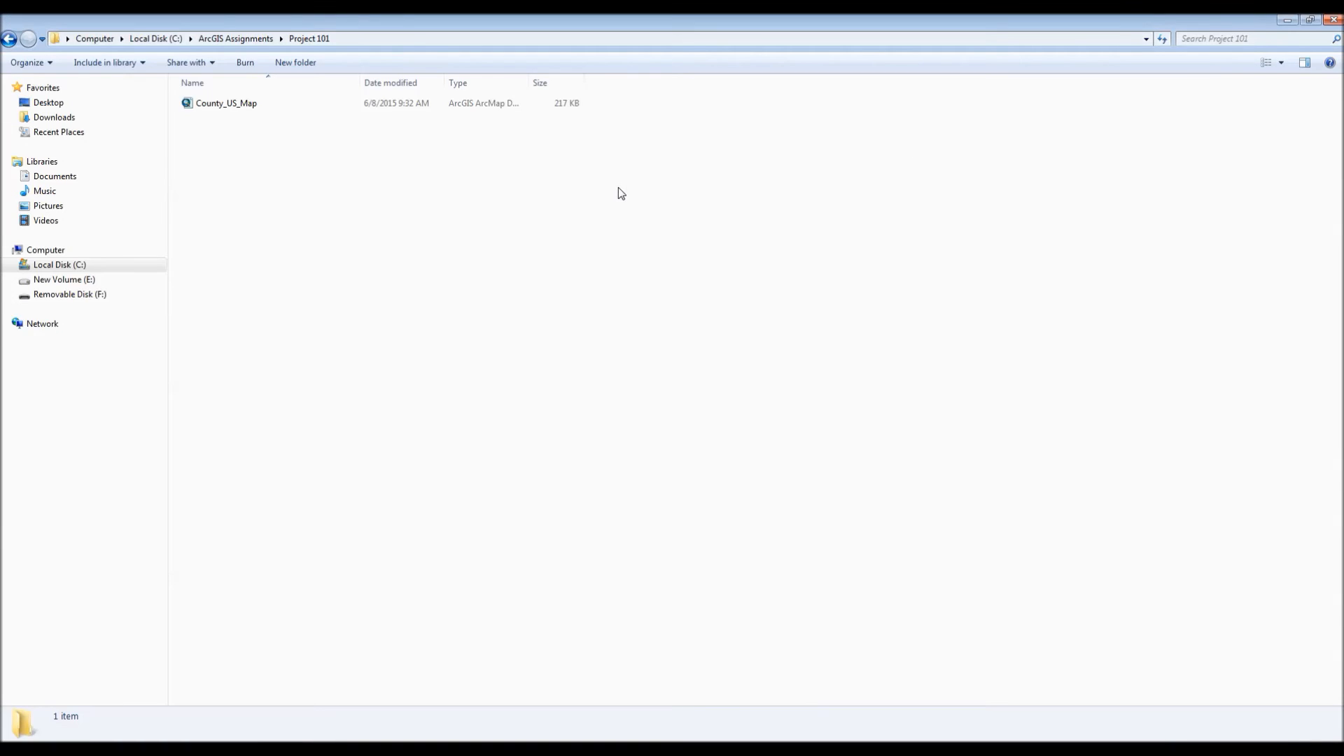
# Launch County_US_Map directly from the Project 101 folder in Windows Explorer
pyautogui.click(227, 103)
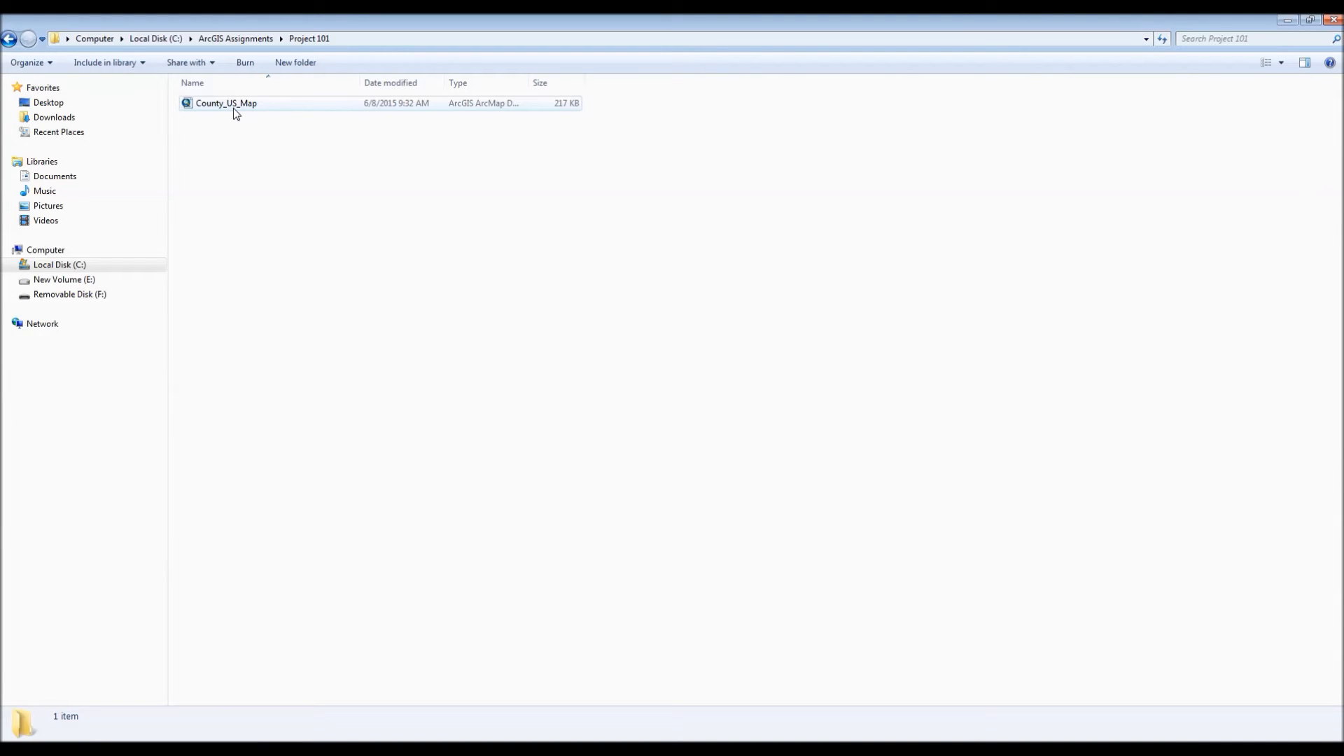
pyautogui.click(227, 103)
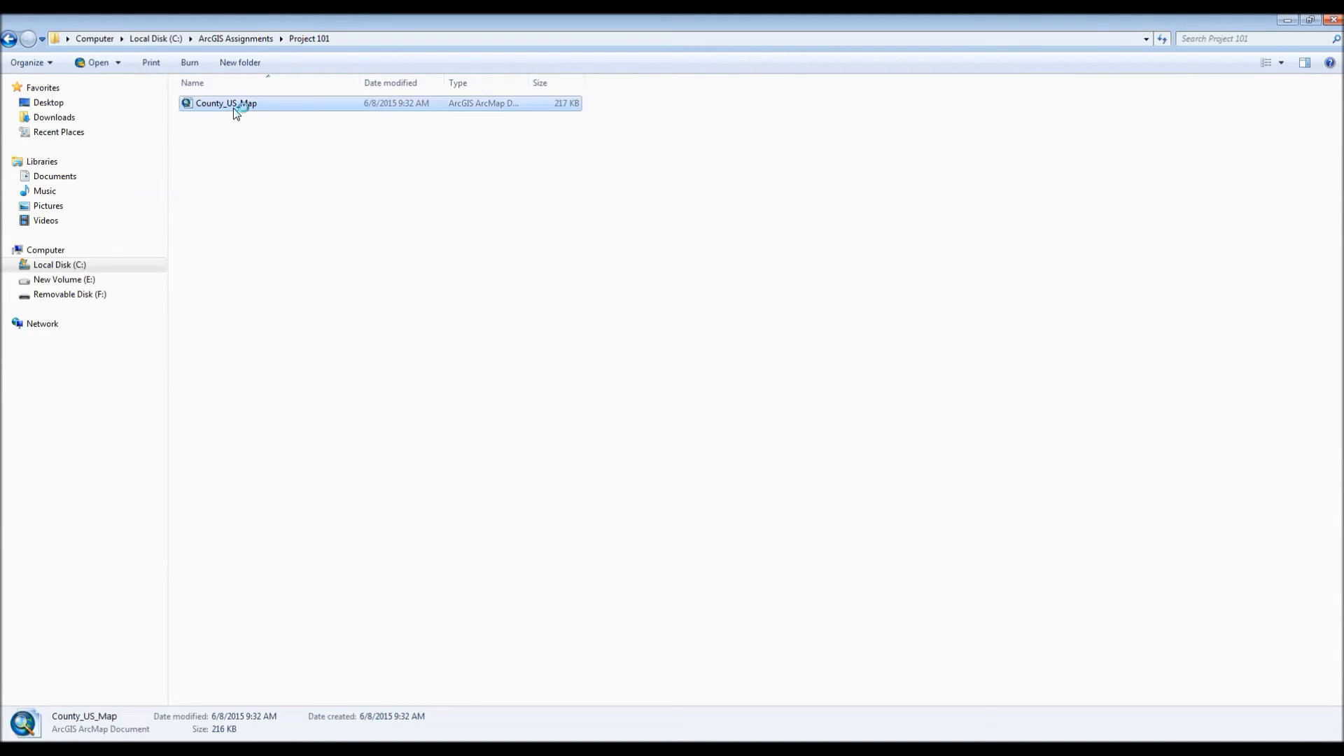
pyautogui.doubleClick(227, 104)
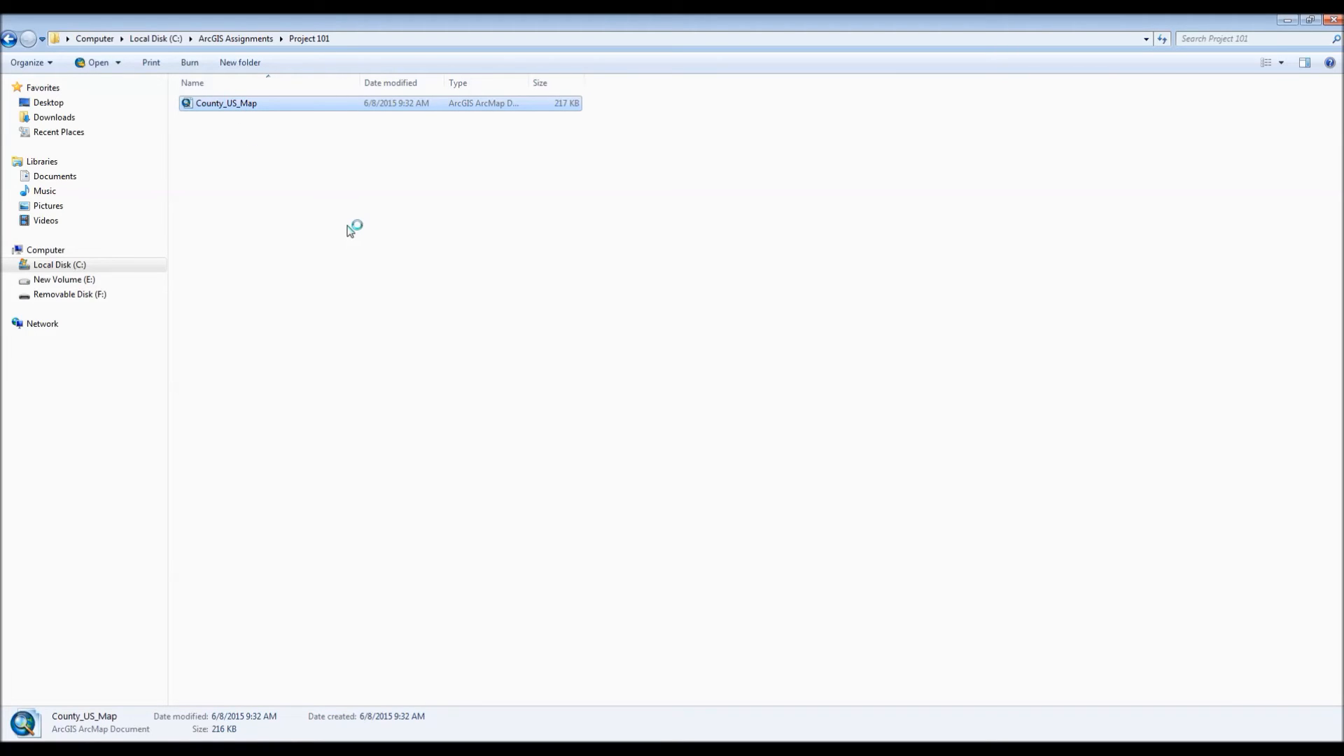
pyautogui.doubleClick(226, 104)
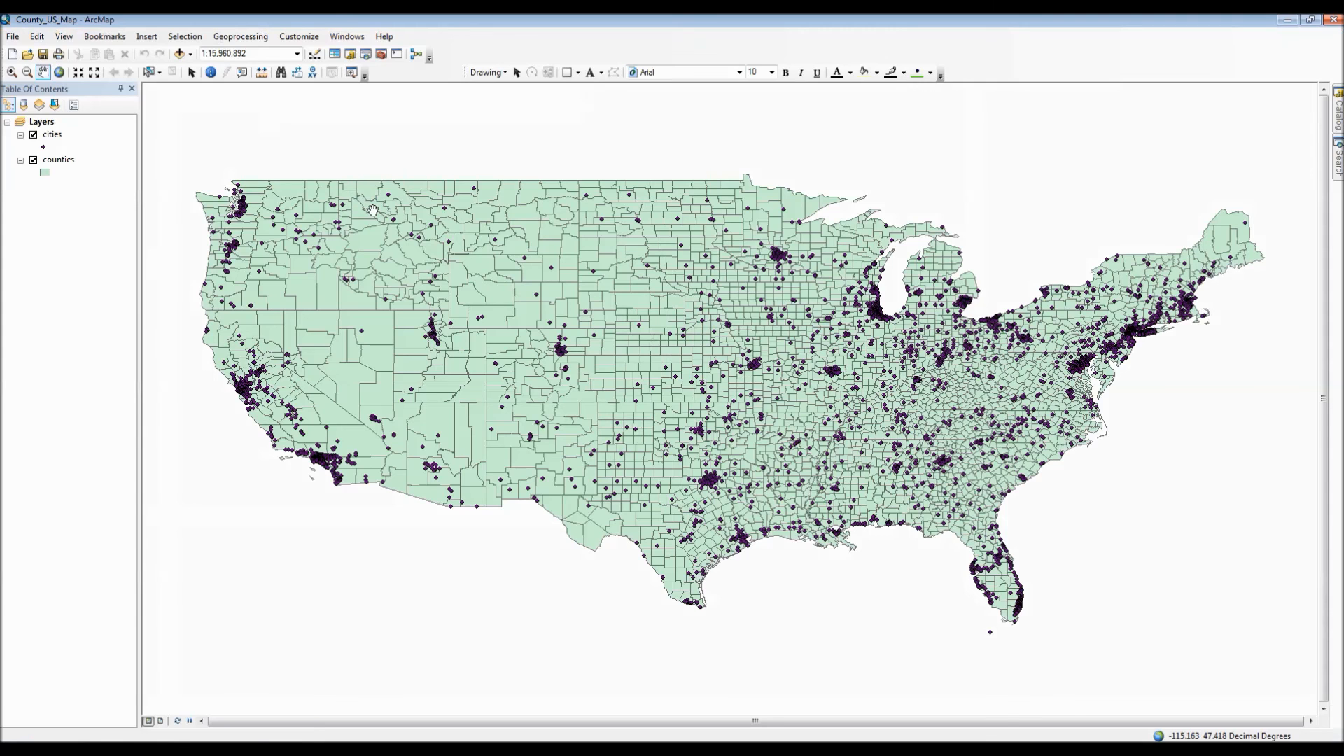
pyautogui.moveTo(494, 282)
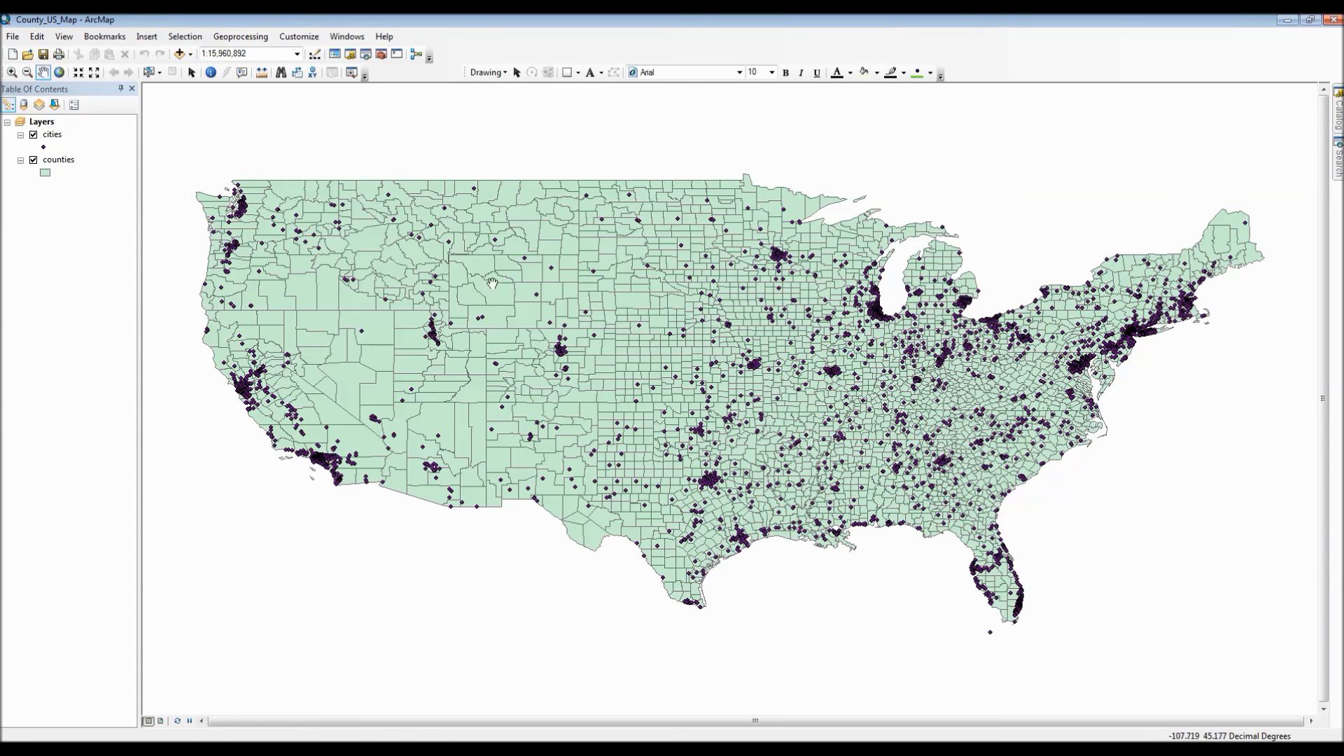
pyautogui.moveTo(691, 339)
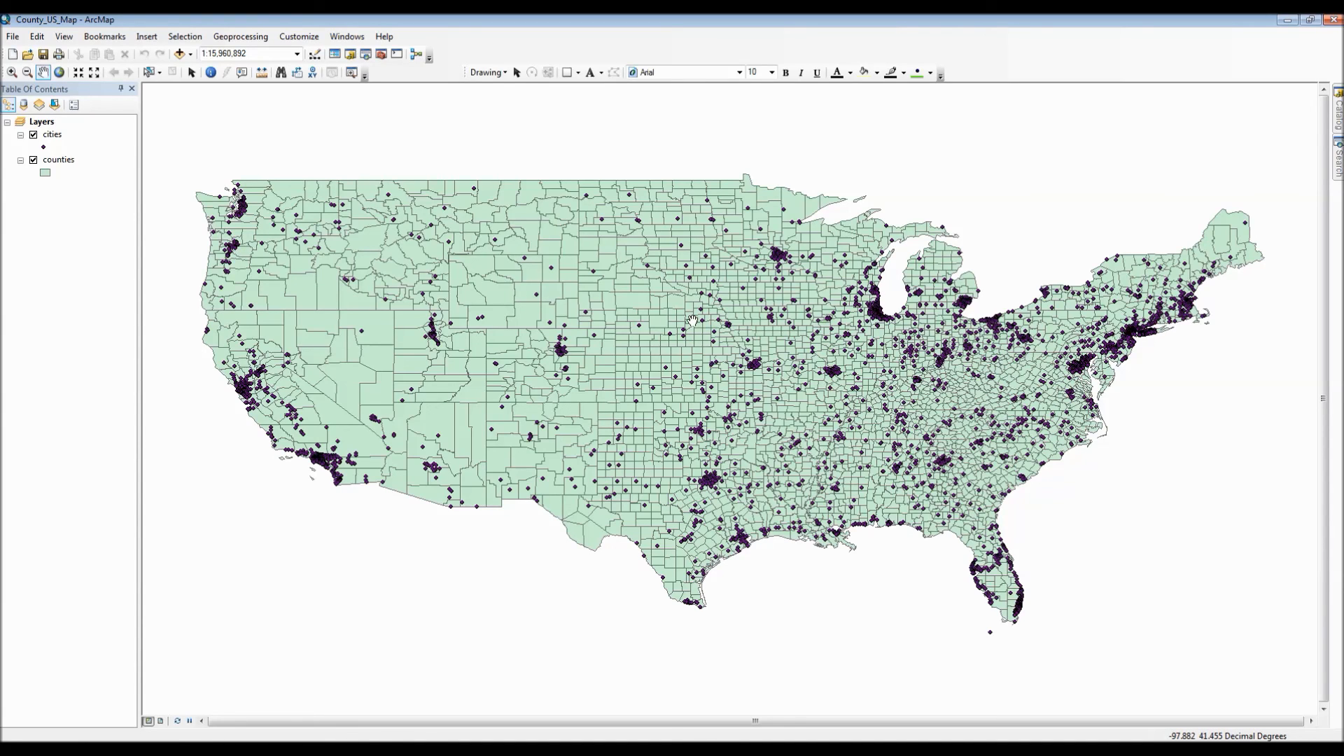